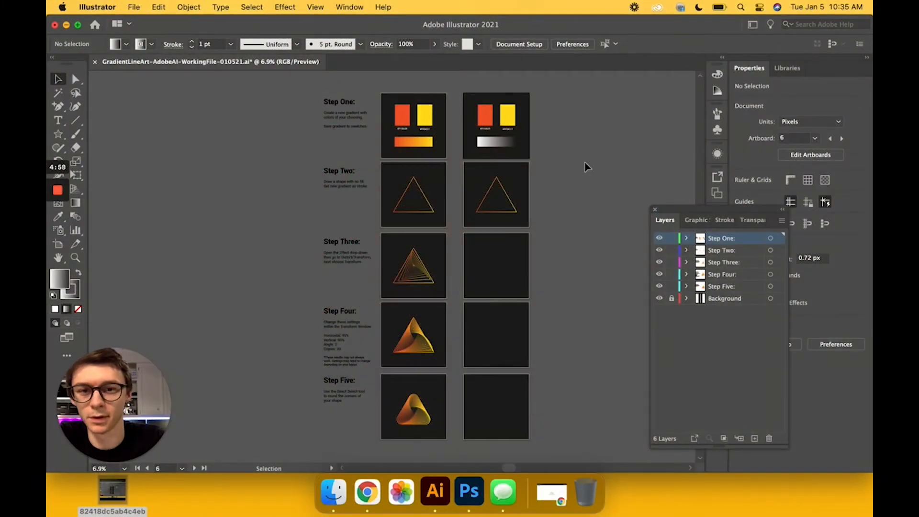
Zoom the view in on the Step One and Step Two practice artboards
click(413, 404)
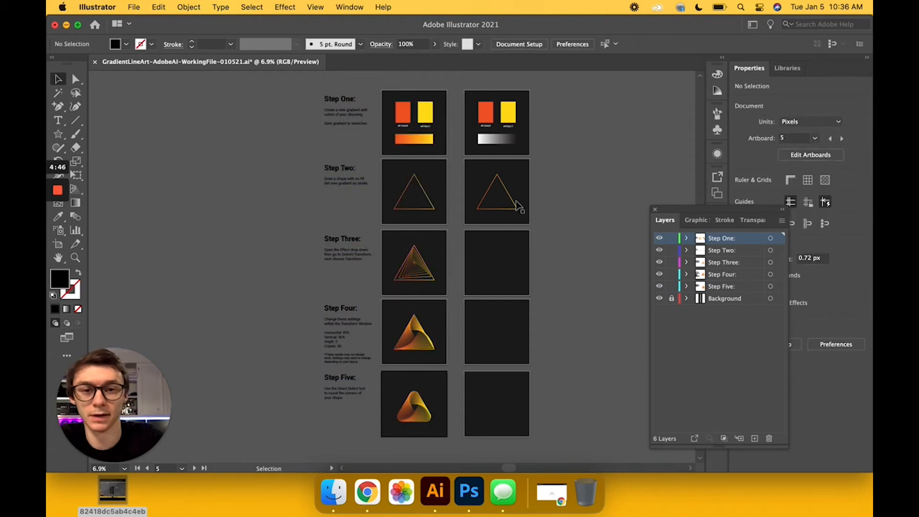
click(497, 193)
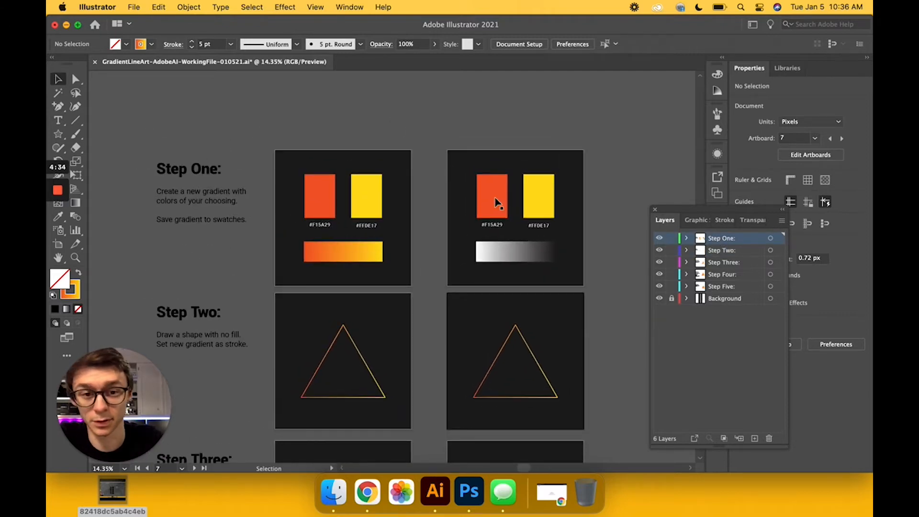
Colour the practice bar's gradient stops orange #F15A29 and yellow #FFDE17 from the sample swatches
click(492, 199)
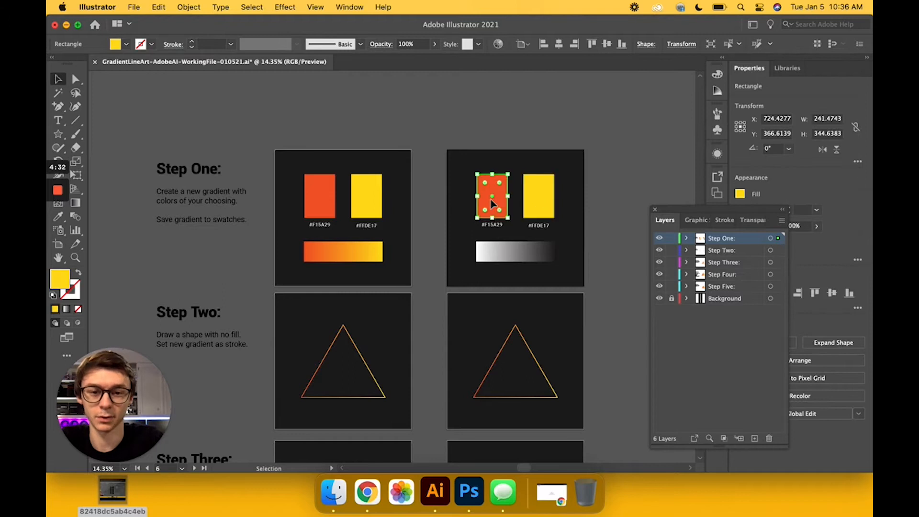
click(539, 196)
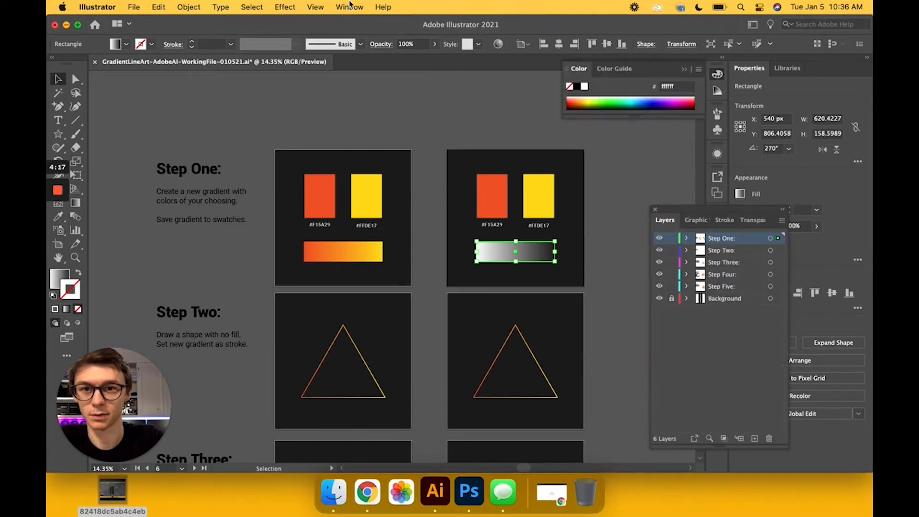
mouse_move(379, 331)
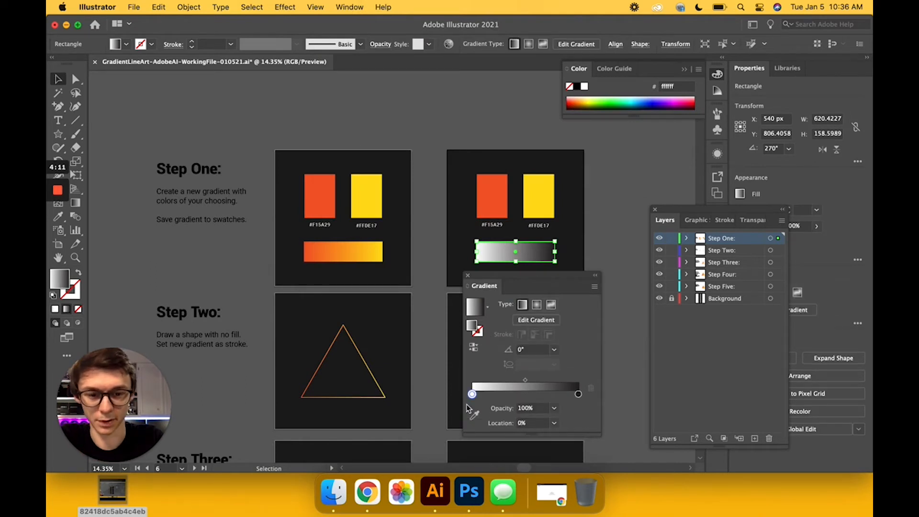
mouse_move(474, 417)
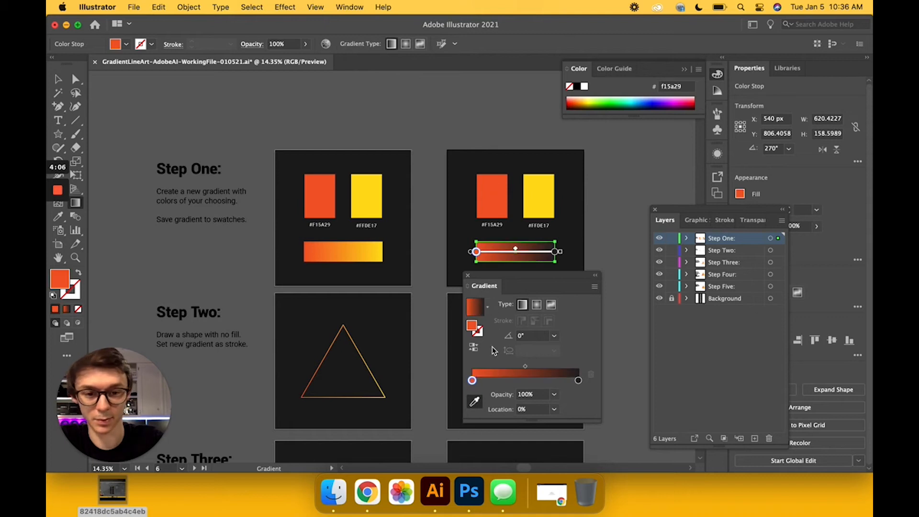
click(578, 380)
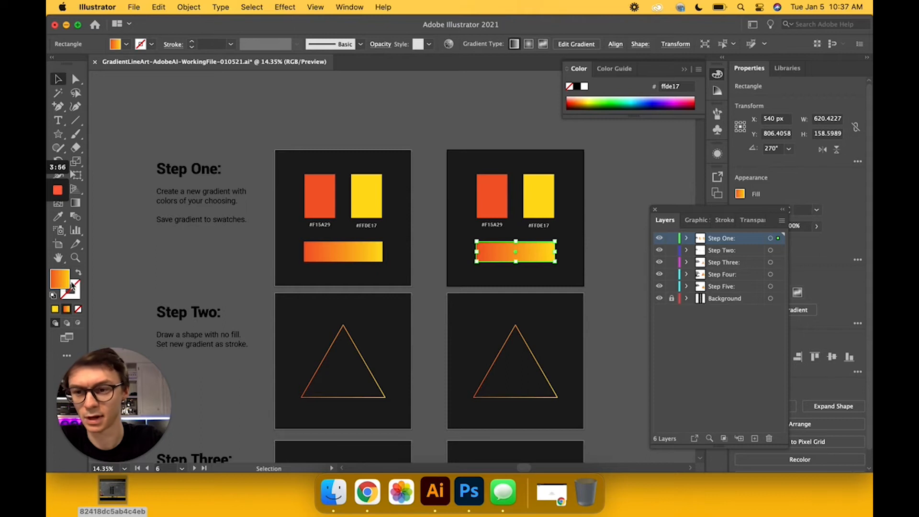
Save the gradient as a swatch named 'New Gradient Swatch' via the Swatches panel menu
click(114, 44)
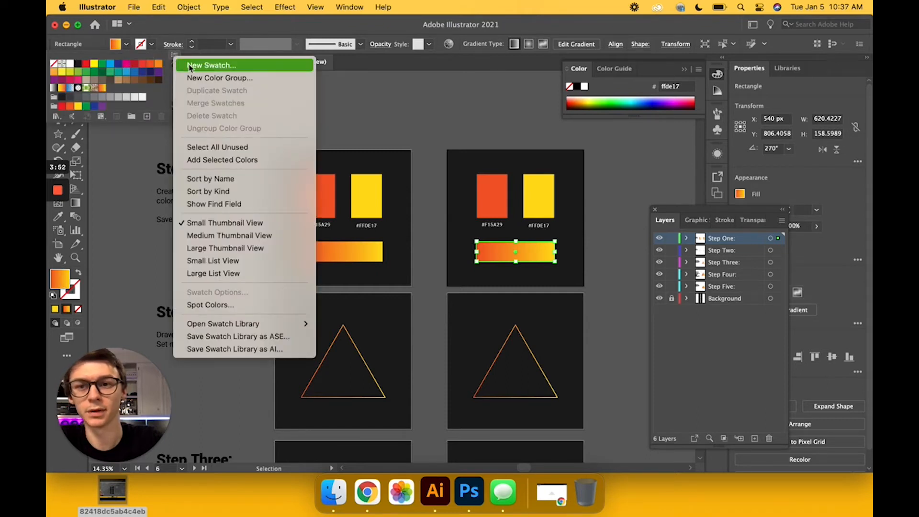
click(211, 65)
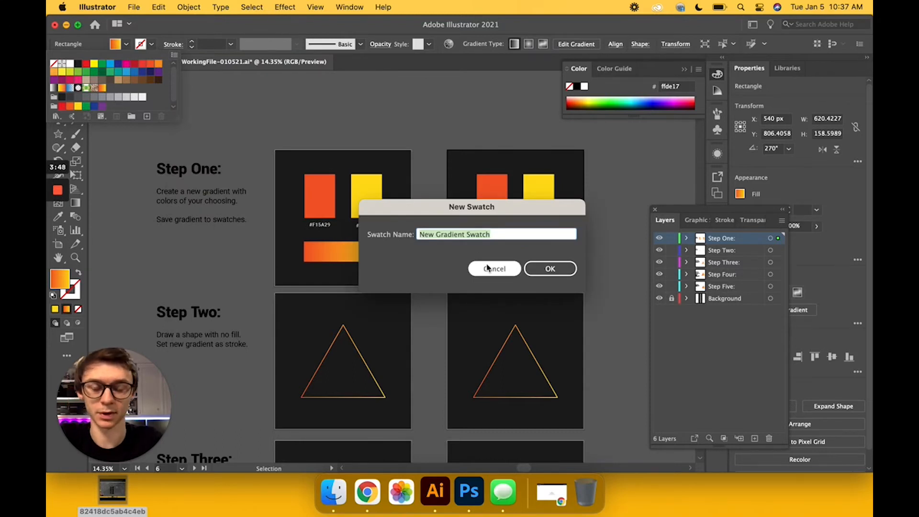
click(549, 268)
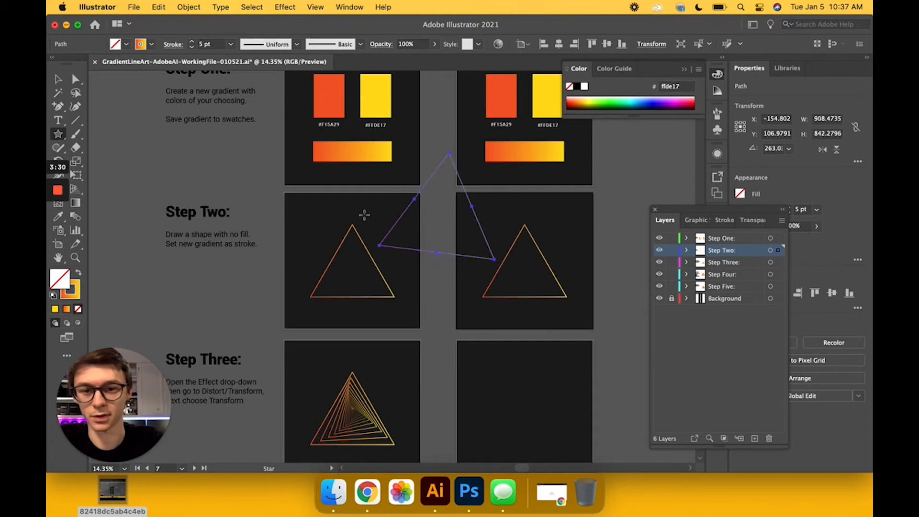
Scroll to the Step Four board, select its practice triangle and bring up the Effect menu
click(345, 299)
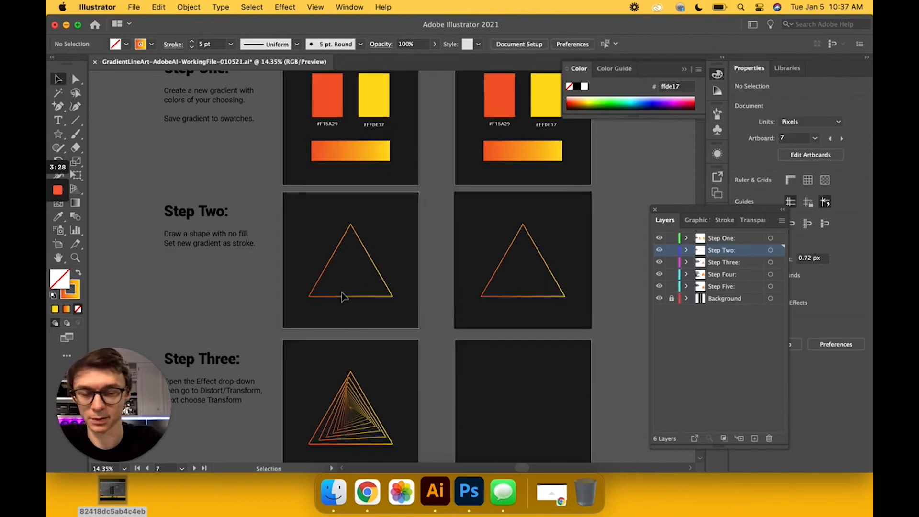
scroll(down, 3)
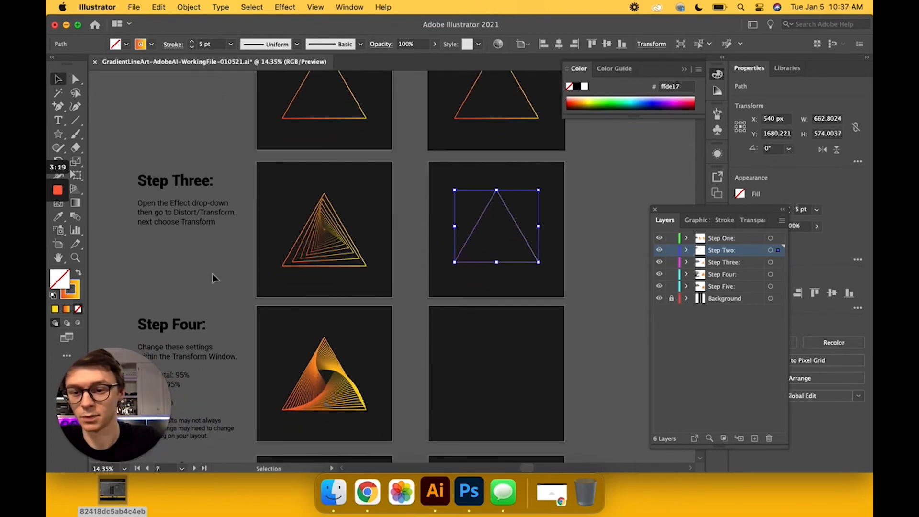
scroll(down, 3)
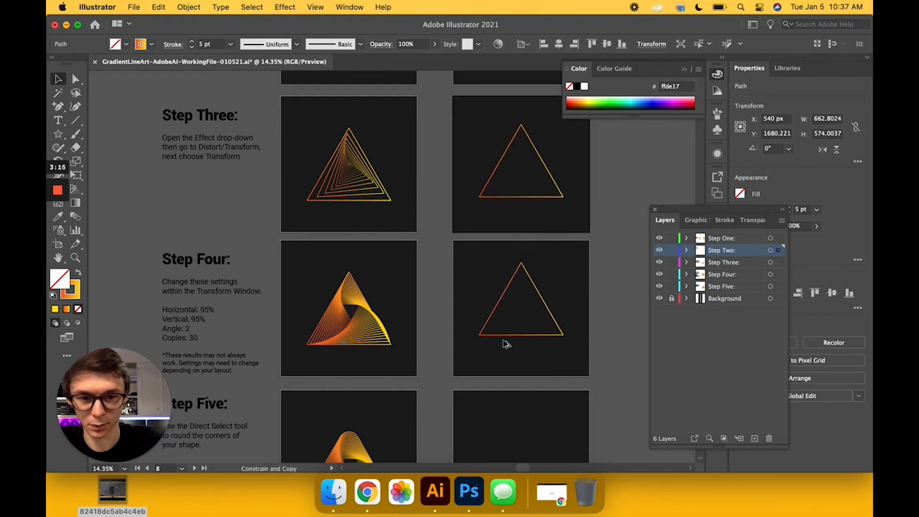
scroll(down, 3)
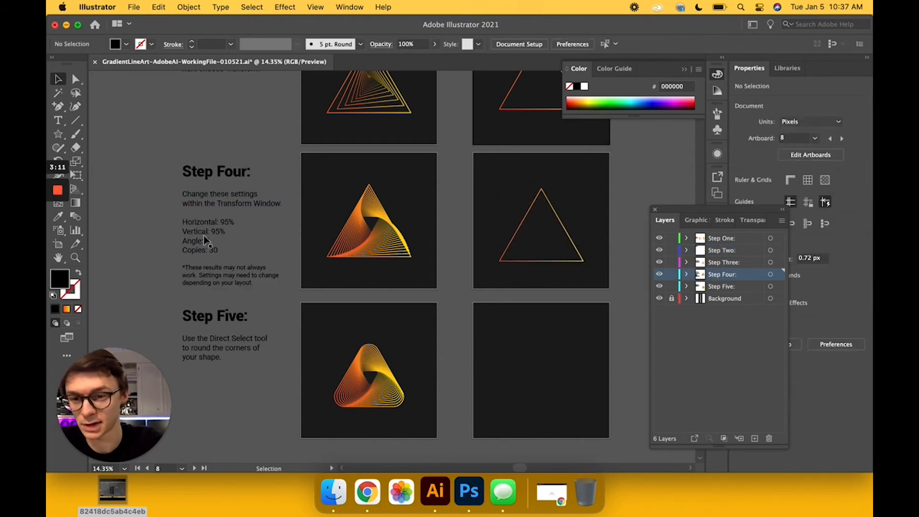
scroll(down, 3)
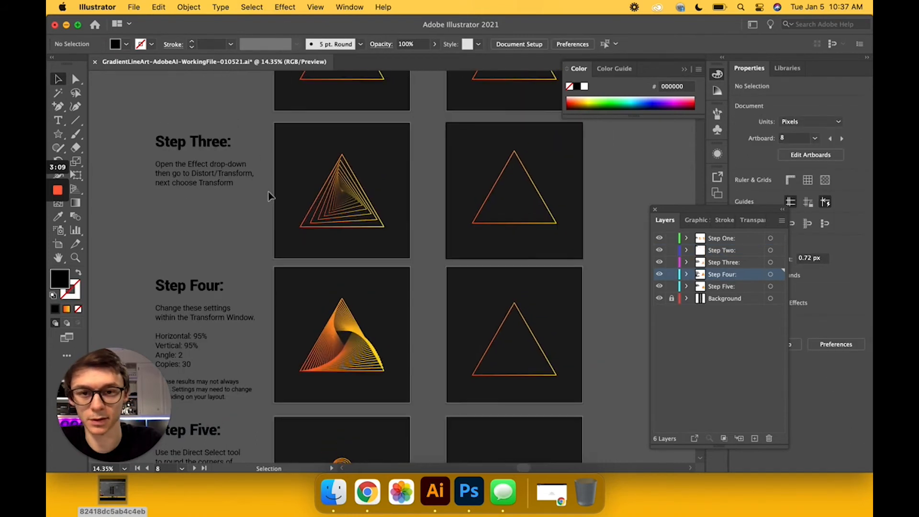
click(515, 284)
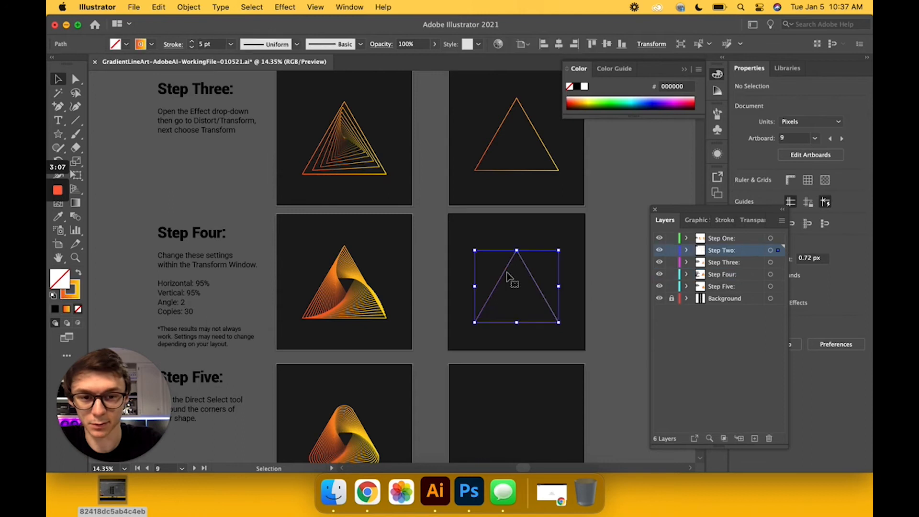
click(285, 7)
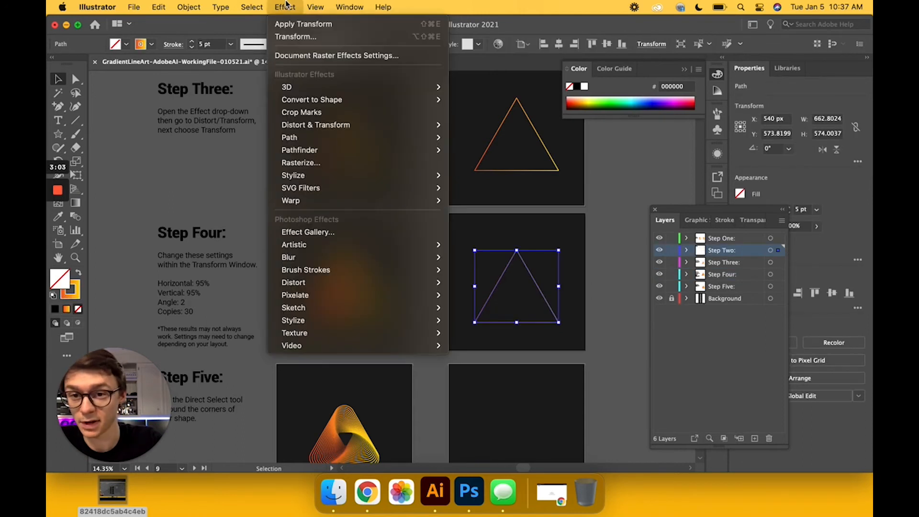
mouse_move(315, 125)
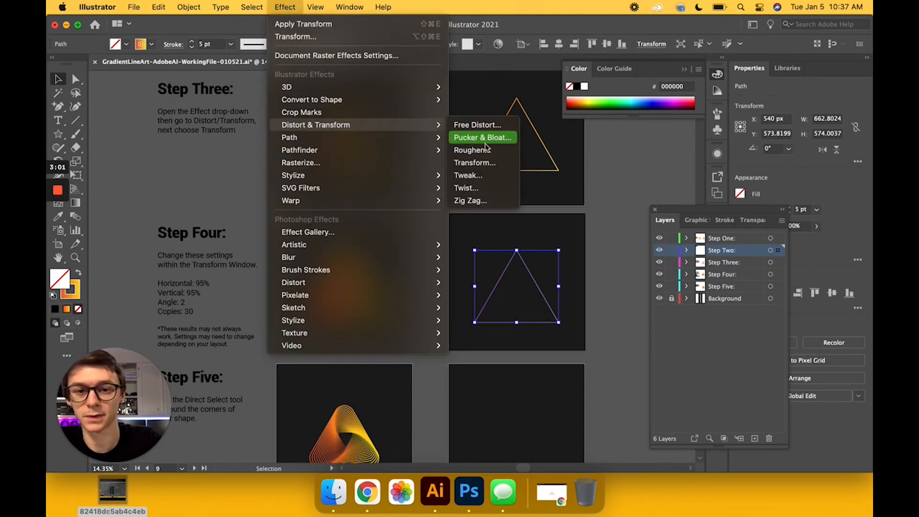
In the Transform effect, set horizontal and vertical scale 95%, angle 2° and 30 copies
click(475, 163)
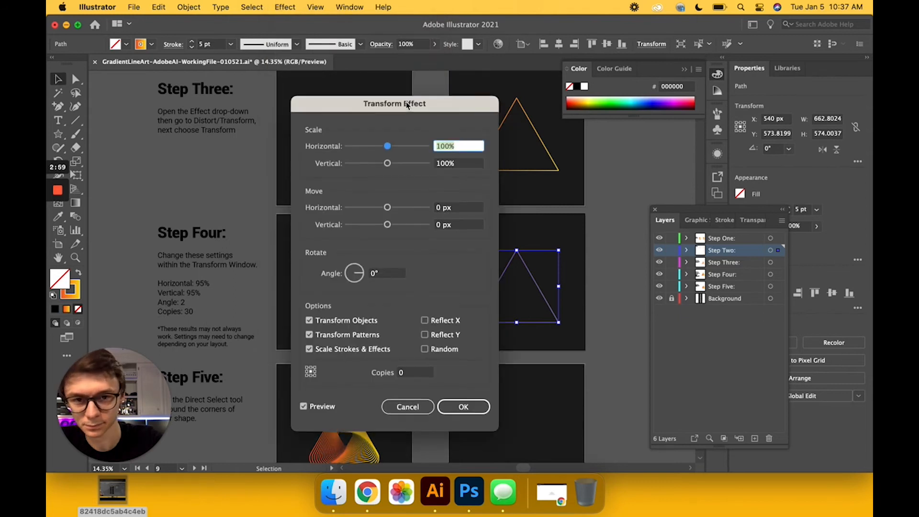
drag(394, 104, 421, 119)
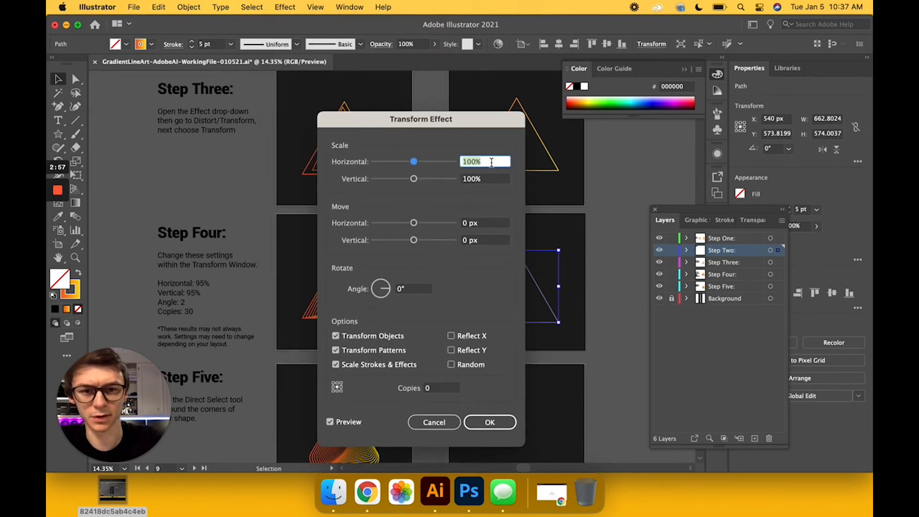
text(95)
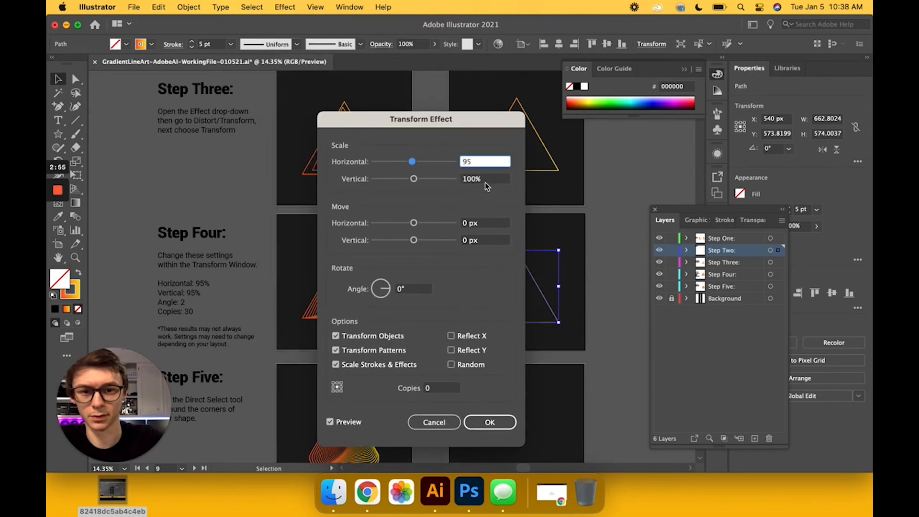
click(485, 179)
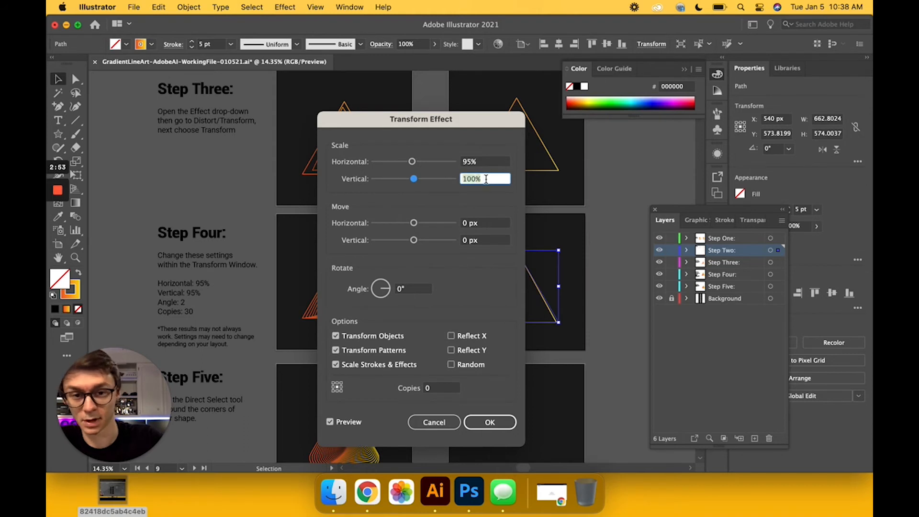
text(95)
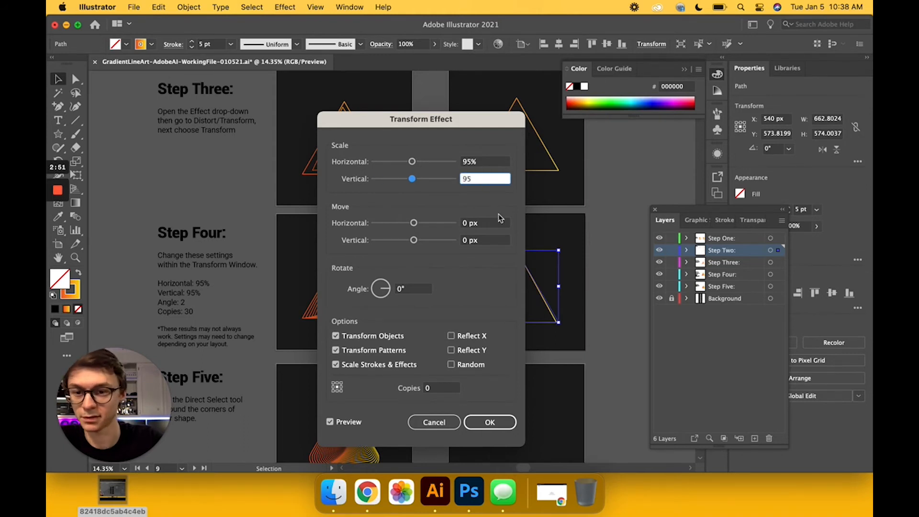
click(414, 288)
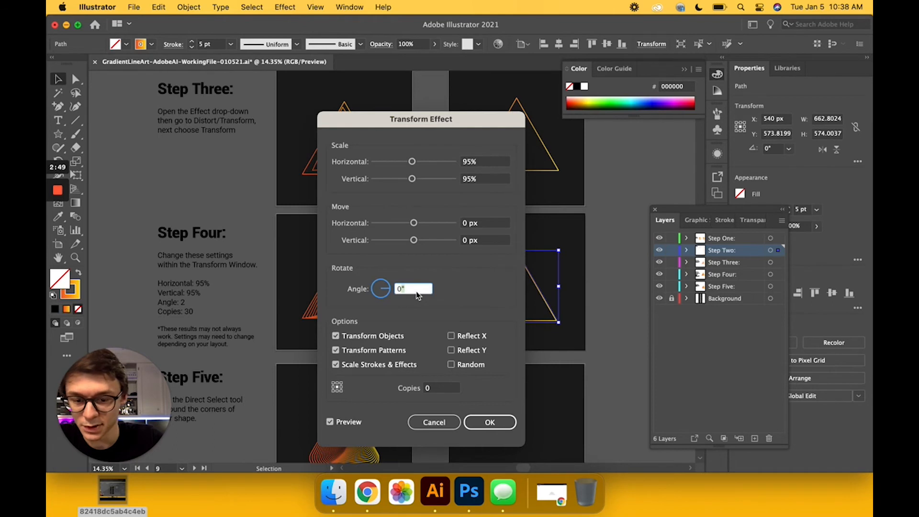
text(2)
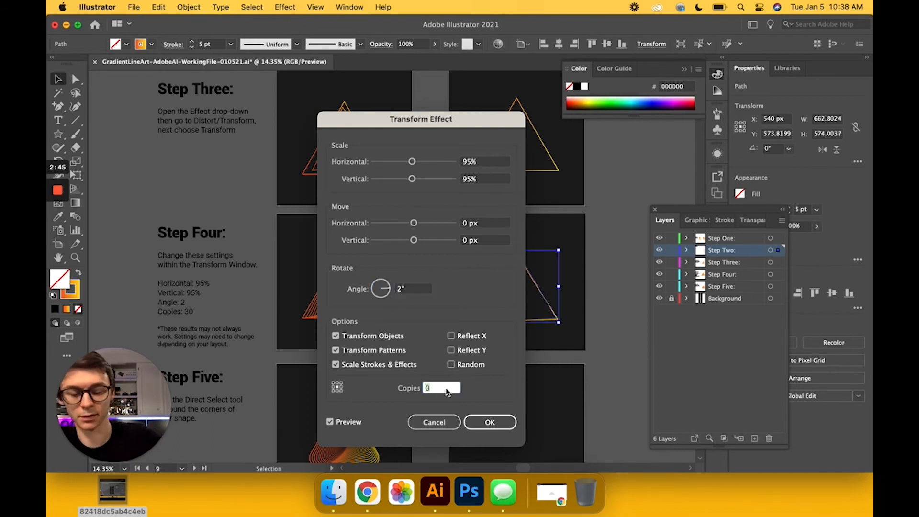
text(30)
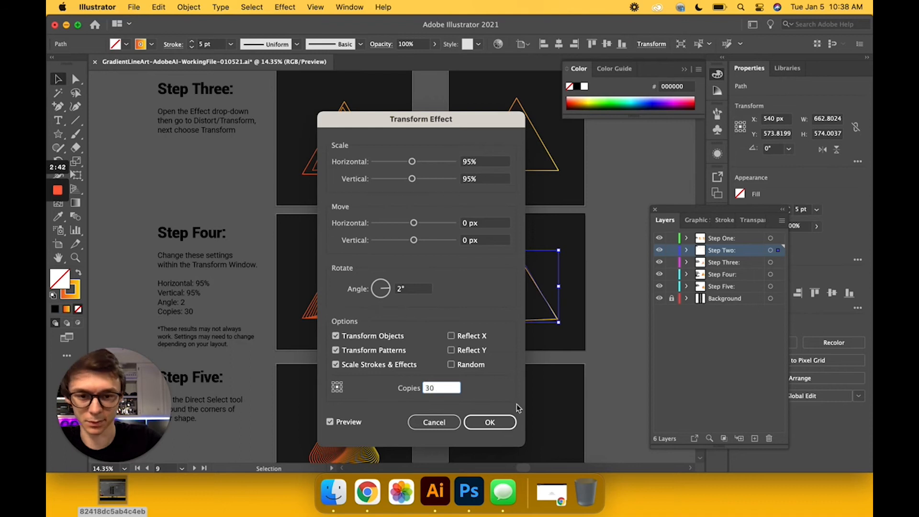
Preview the twisted spiral of copies on the triangle and apply the Transform effect
drag(422, 119, 338, 106)
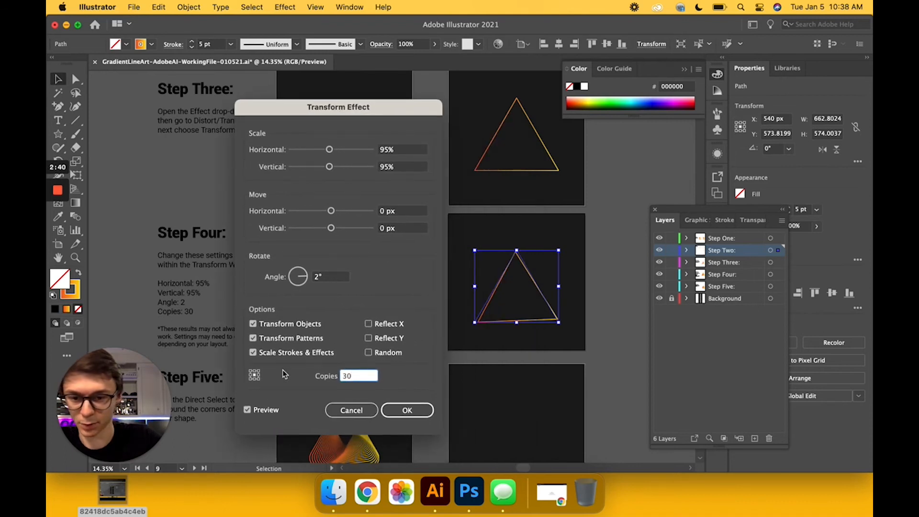
click(247, 410)
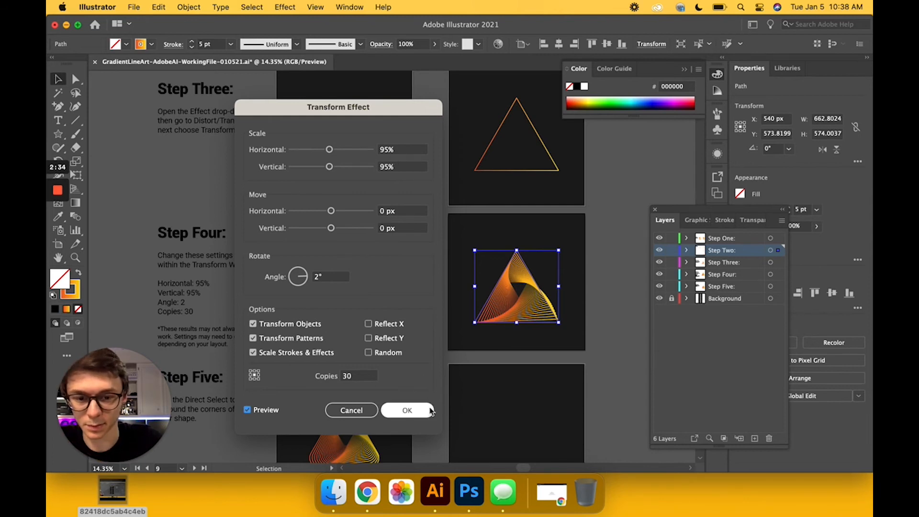
click(407, 411)
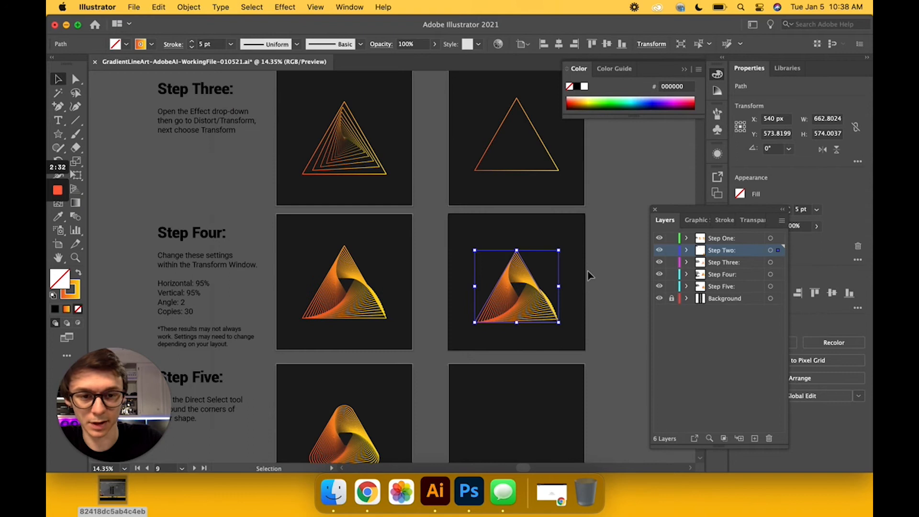
Scroll to the Step Five board and switch to the Direct Selection tool for the spiral's anchor points
scroll(down, 3)
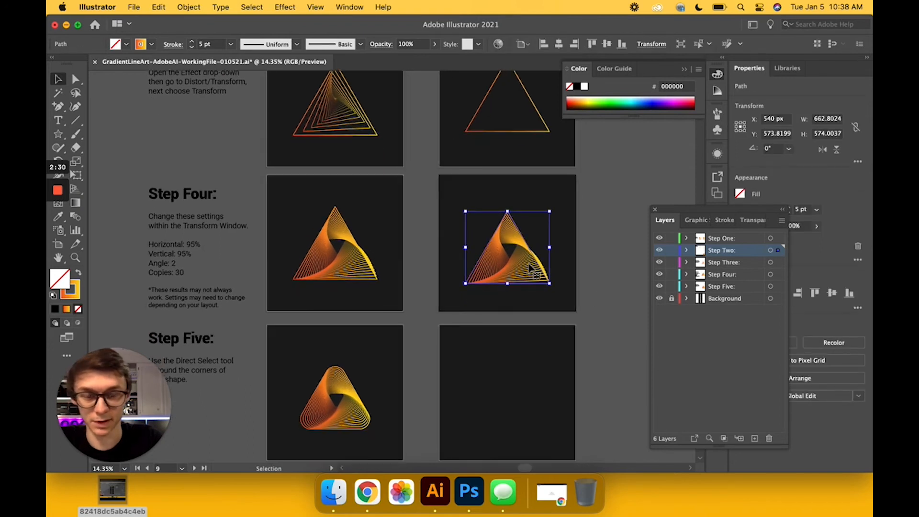
scroll(down, 3)
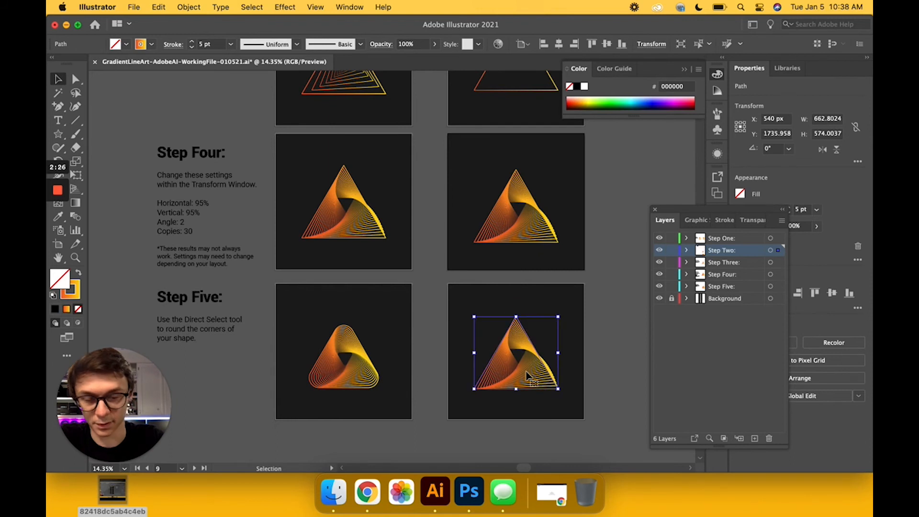
mouse_move(106, 142)
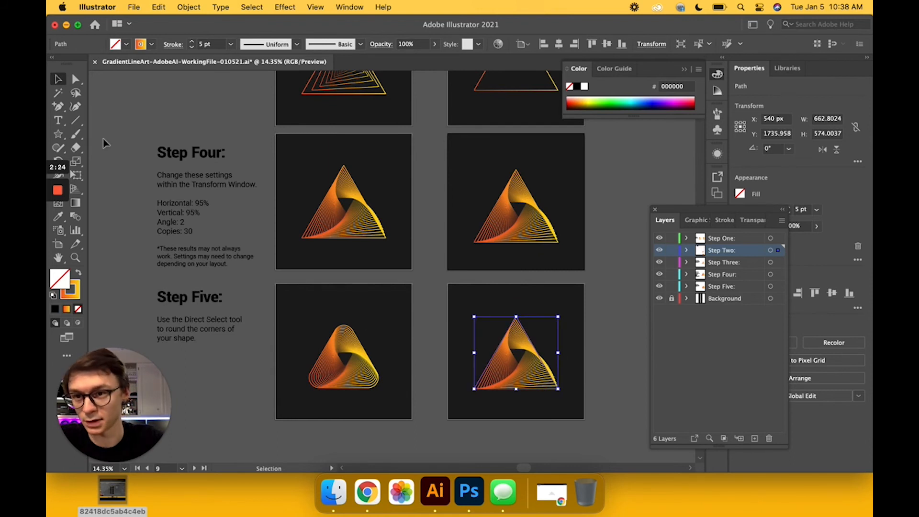
click(75, 80)
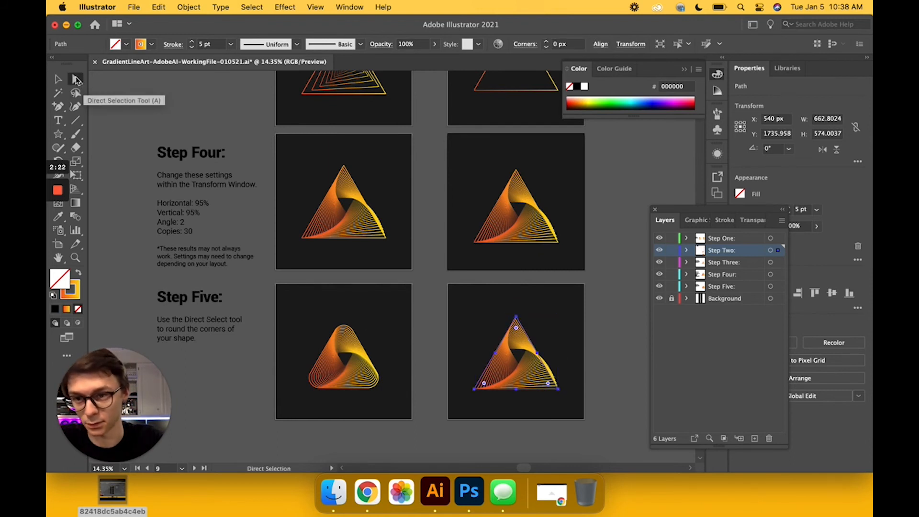